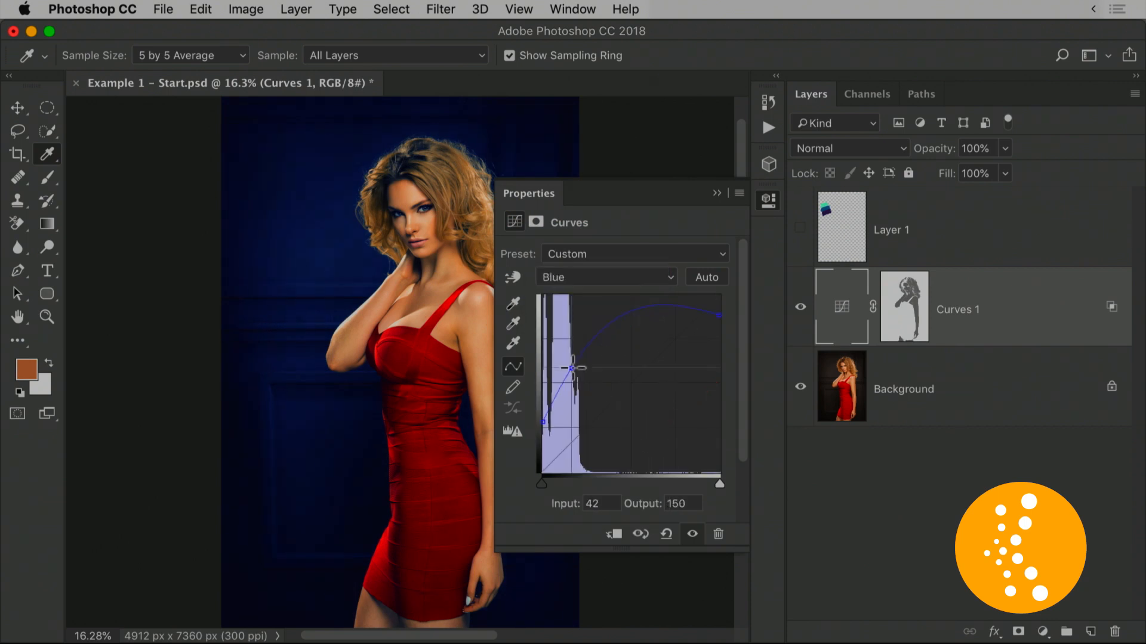
# - Add a second Curves layer and switch it to the Red channel
pyautogui.click(605, 275)
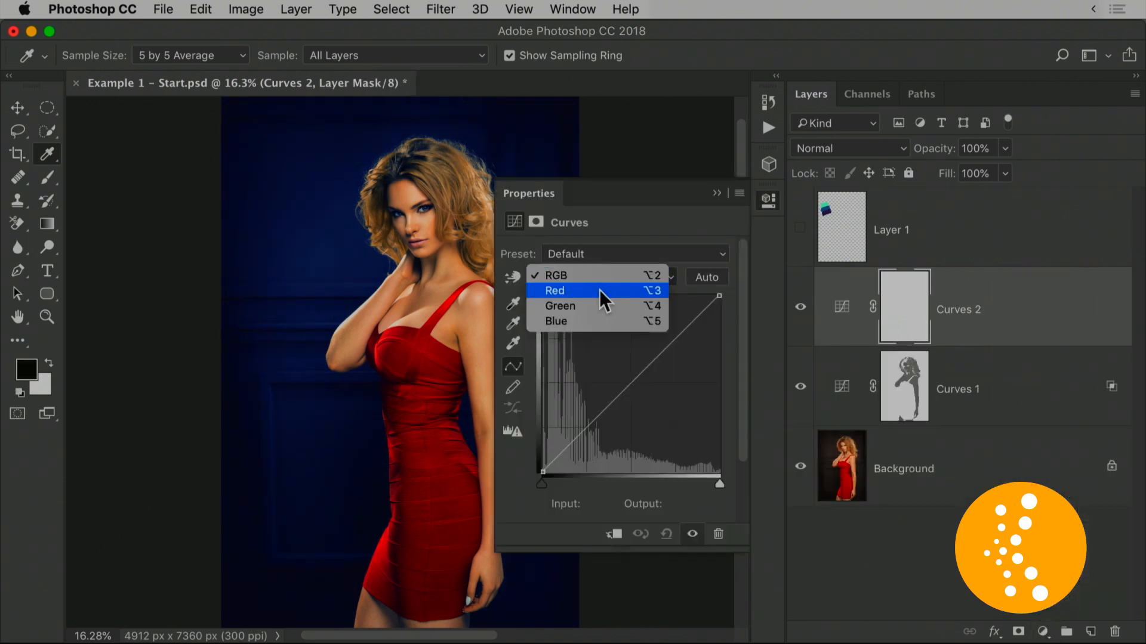
pyautogui.click(554, 292)
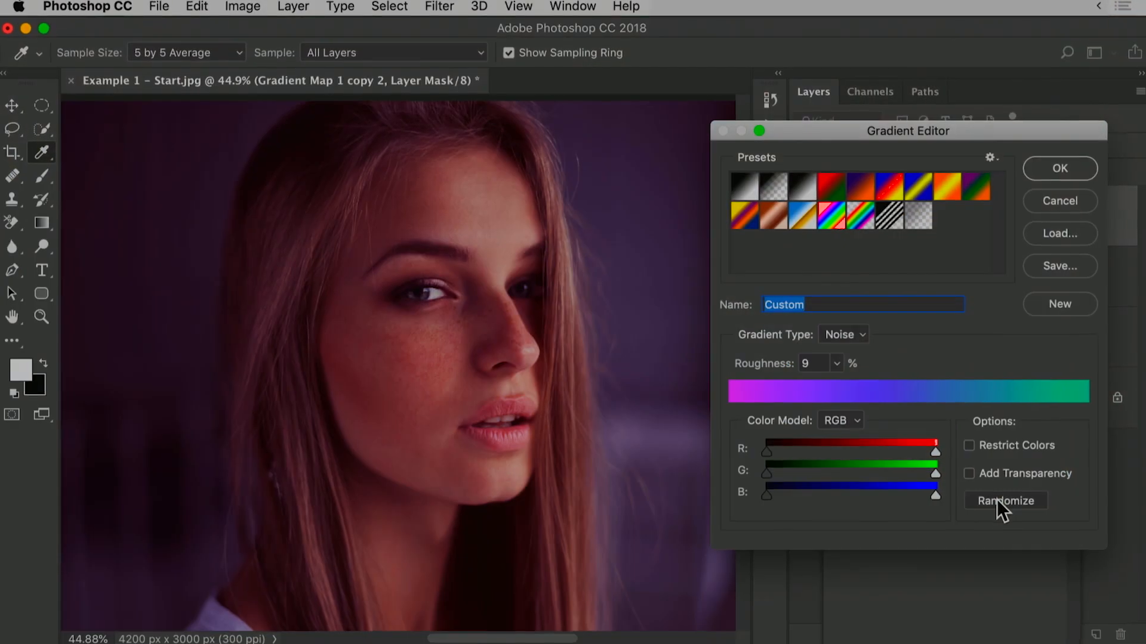
# - Randomize the noise gradient map twice, then accept a transparent-to-orange Gradient Fill
pyautogui.click(1004, 500)
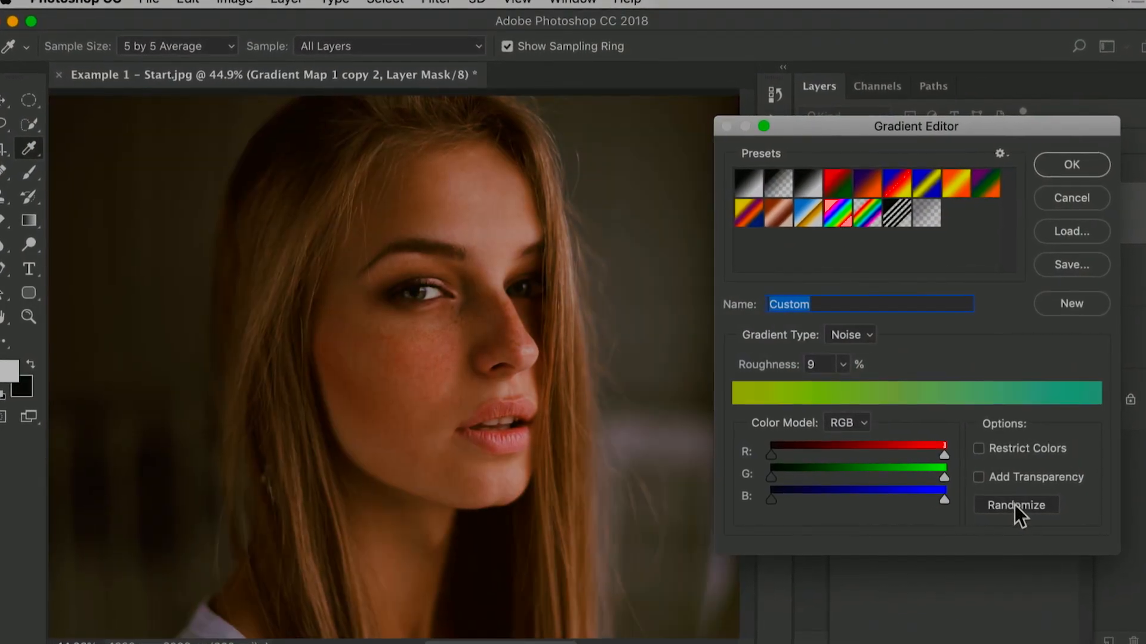
pyautogui.click(1015, 505)
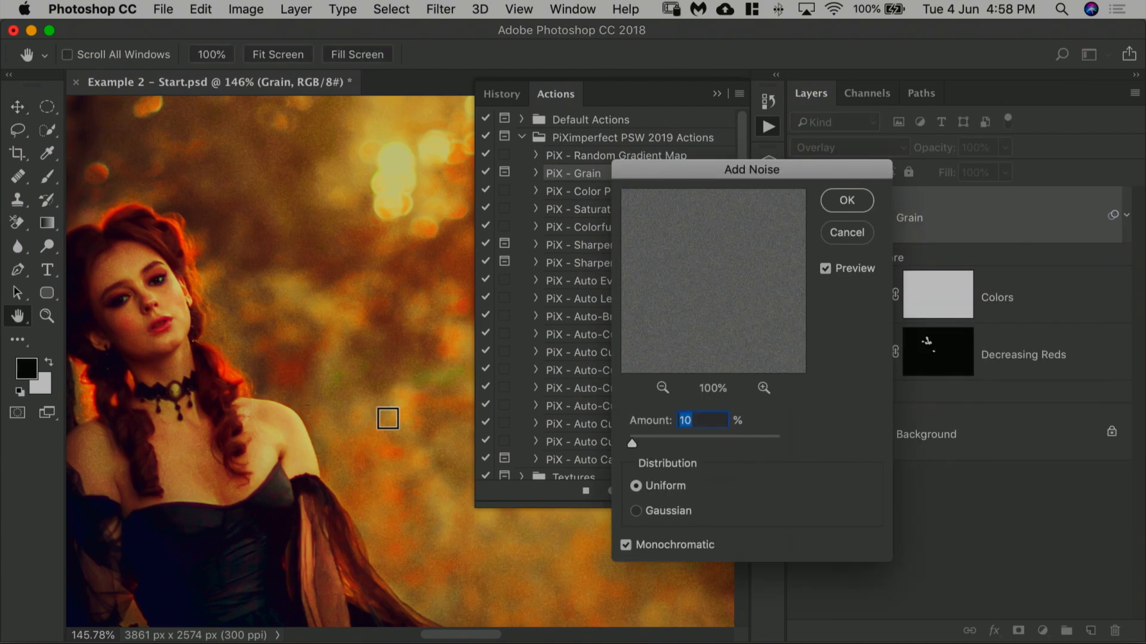
pyautogui.click(845, 201)
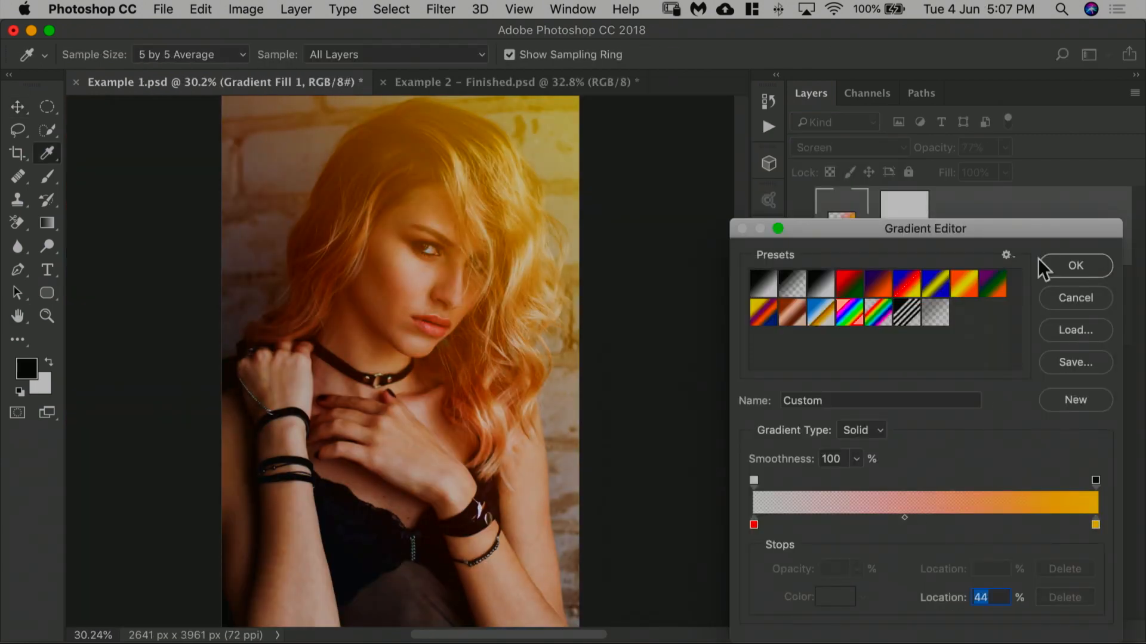
pyautogui.click(1074, 265)
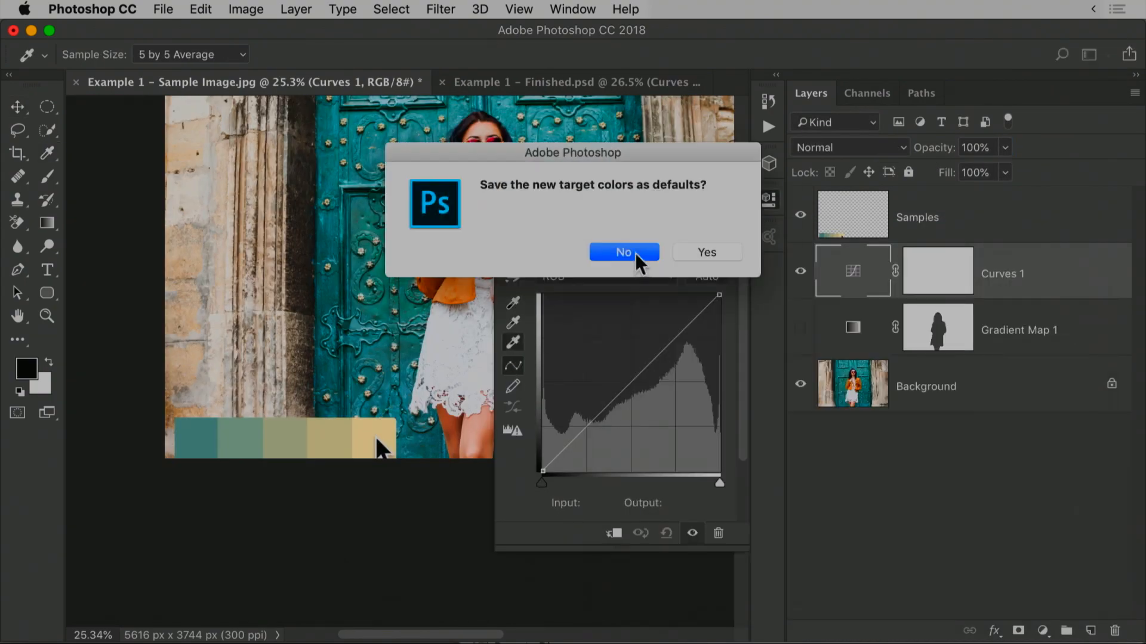
# - Decline saving the sampled Curves target colors as defaults
pyautogui.click(622, 252)
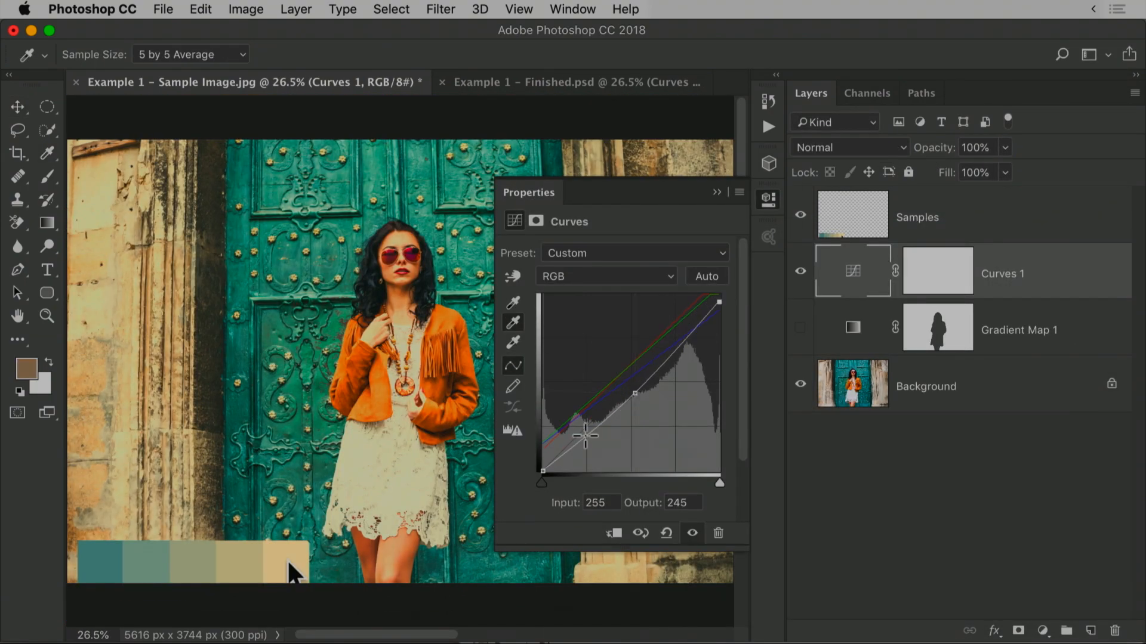